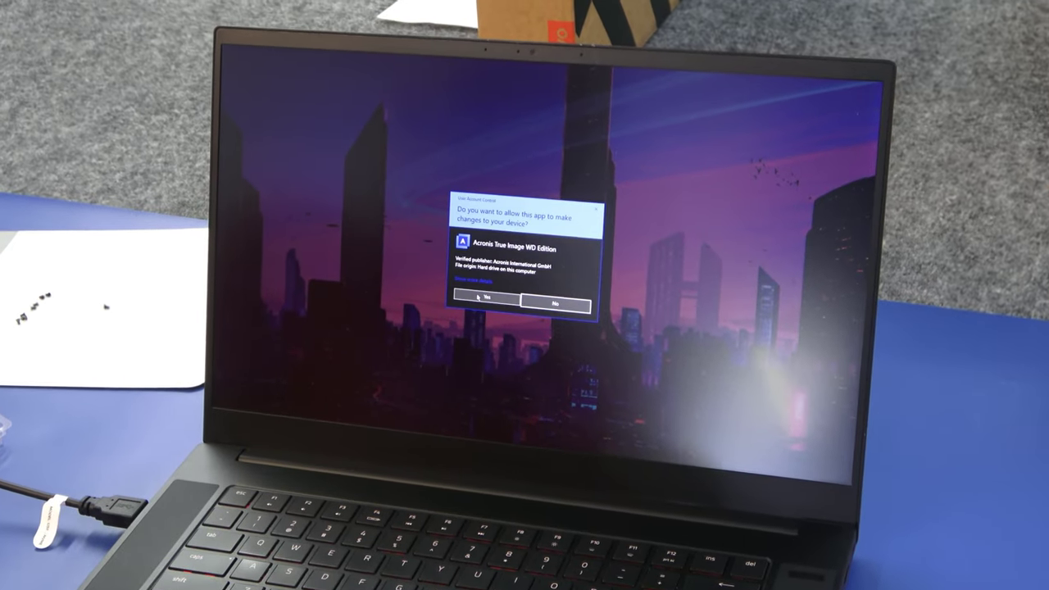
Approve the User Account Control prompt and launch Acronis True Image WD Edition
left_click(485, 301)
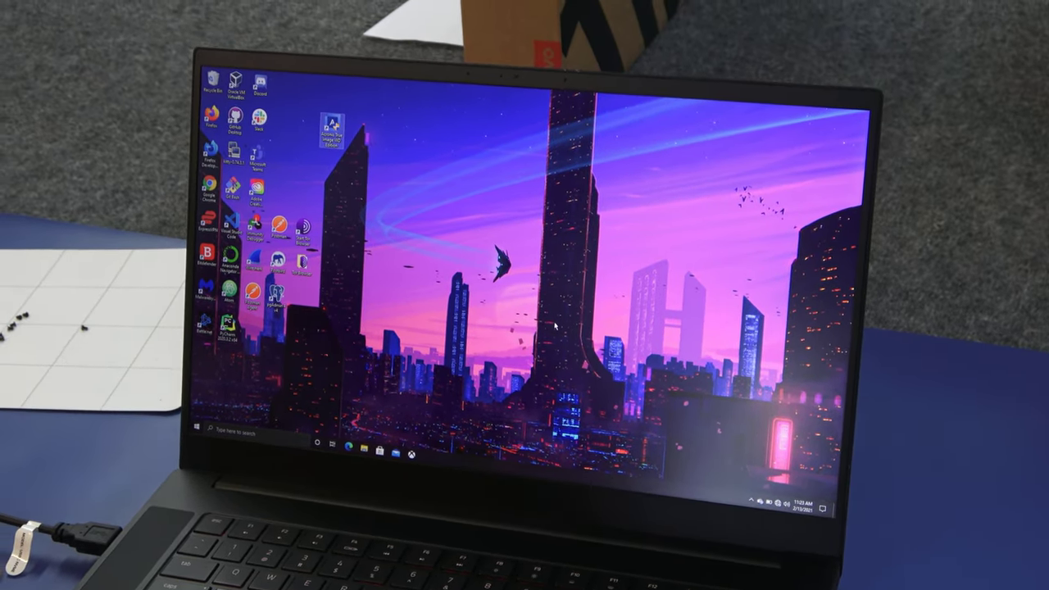
double_click(338, 118)
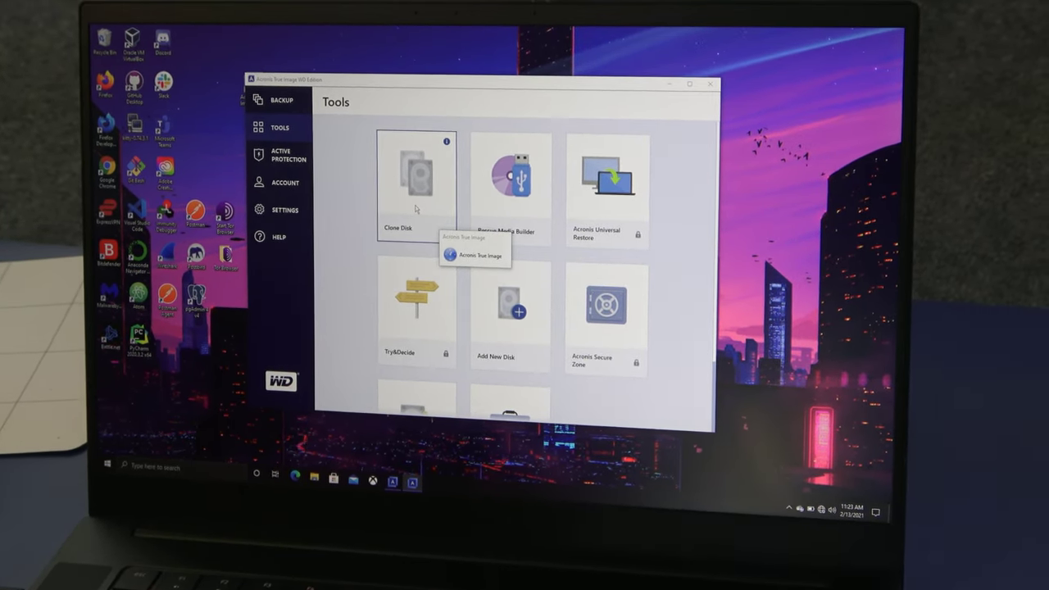
Start Clone Disk and continue with the Automatic (recommended) clone mode
left_click(417, 177)
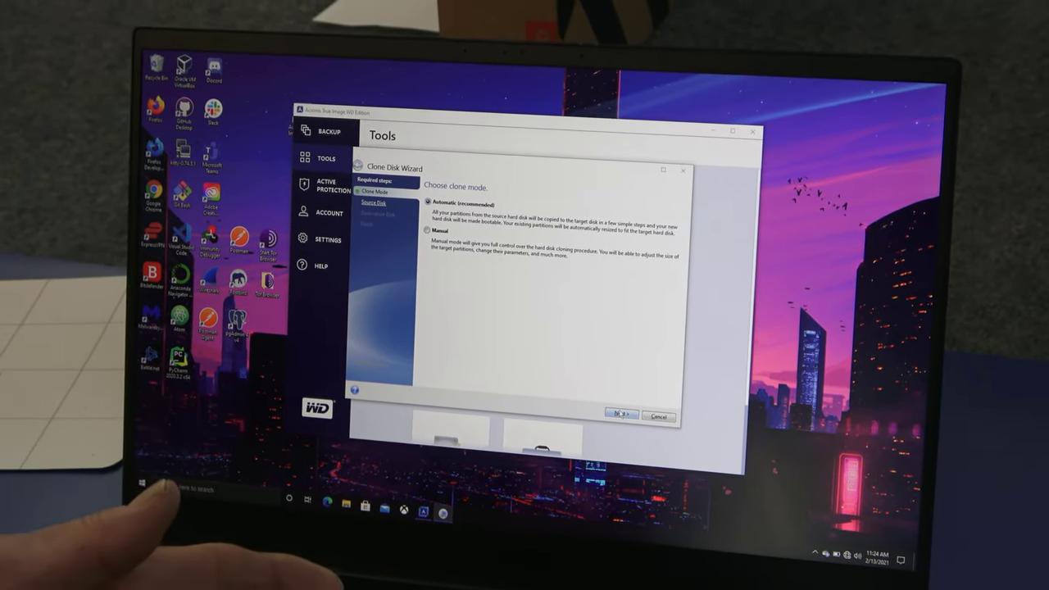
left_click(620, 414)
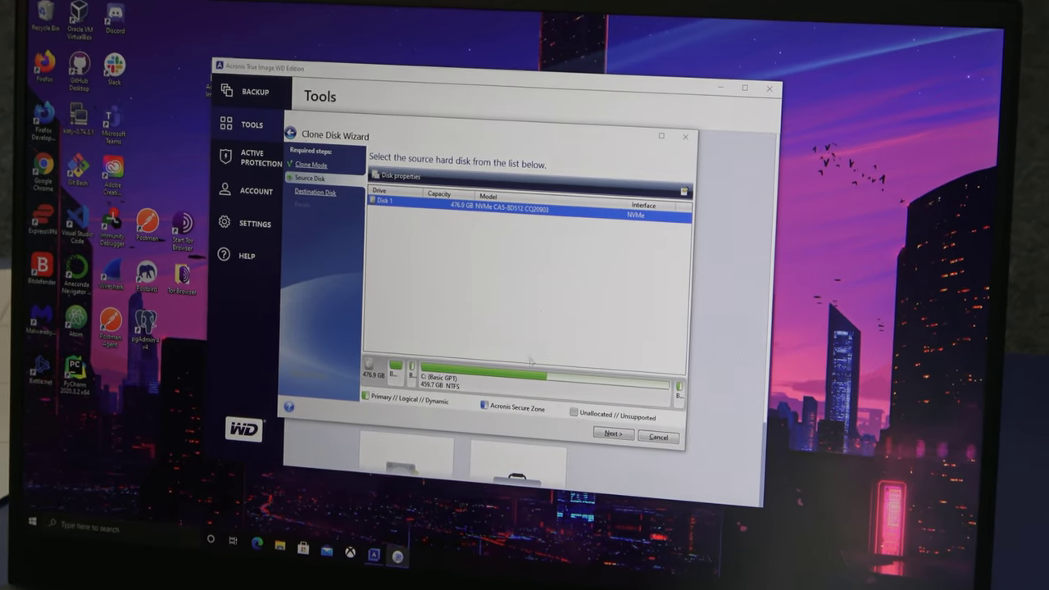
Choose Disk 1, the 476.9 GB NVMe drive, as the clone source and continue
left_click(613, 435)
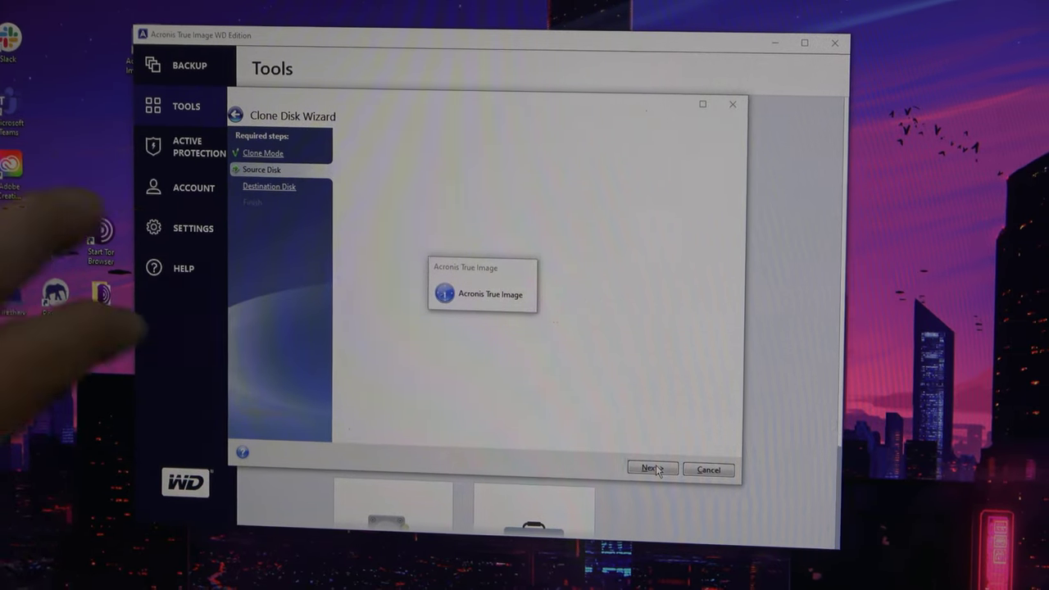
left_click(653, 469)
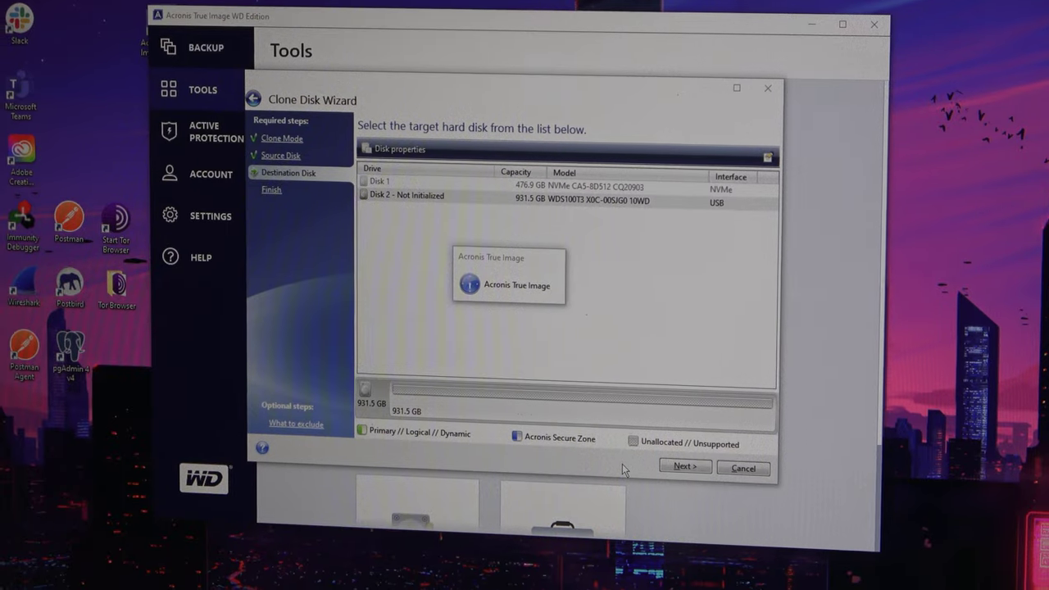
Choose Disk 2, the 931.5 GB WD USB drive, as target and proceed with cloning
left_click(682, 465)
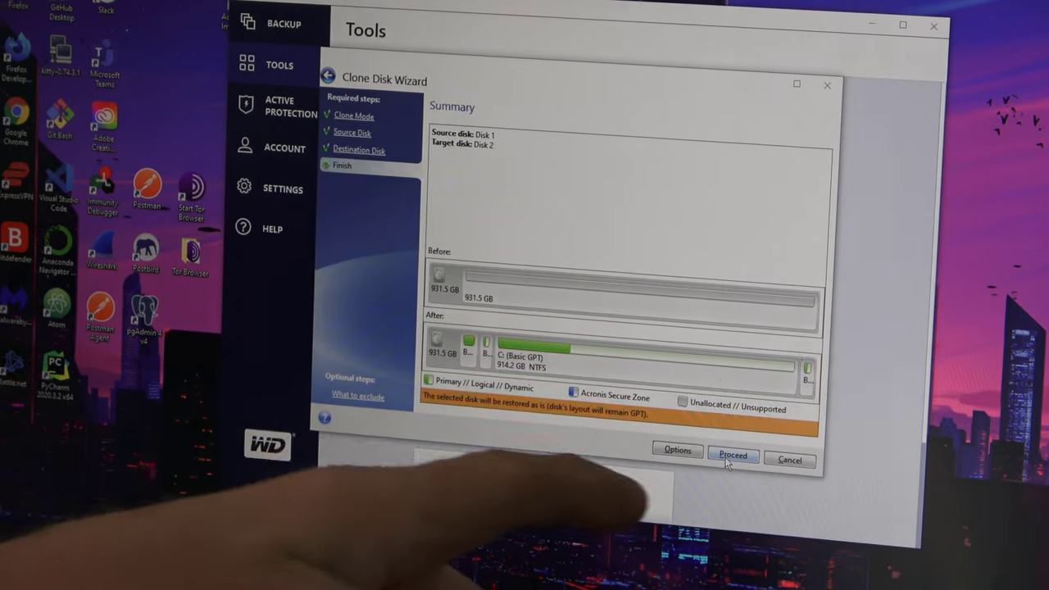
left_click(731, 456)
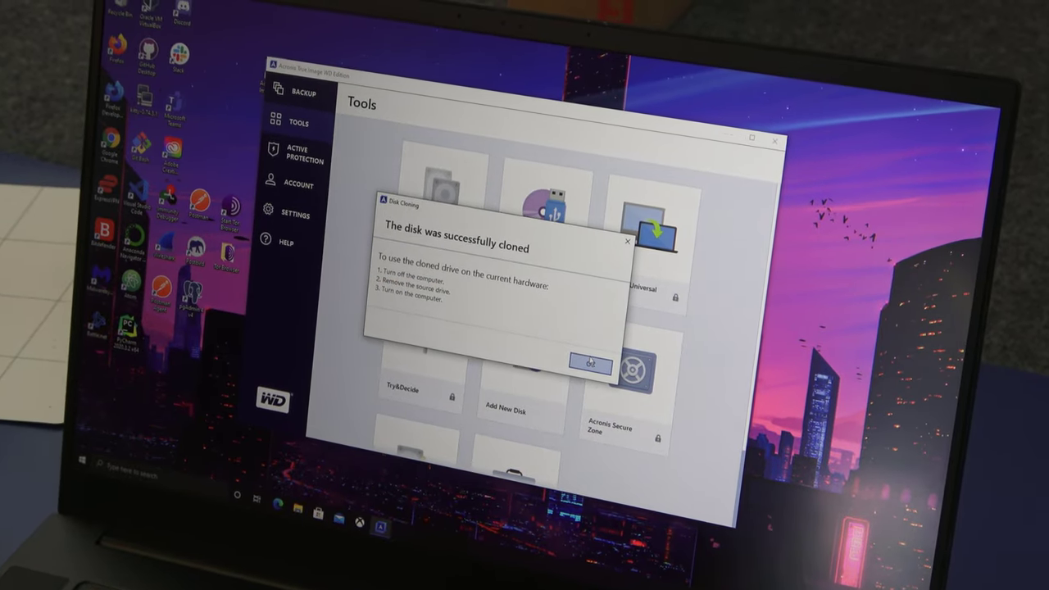
left_click(589, 364)
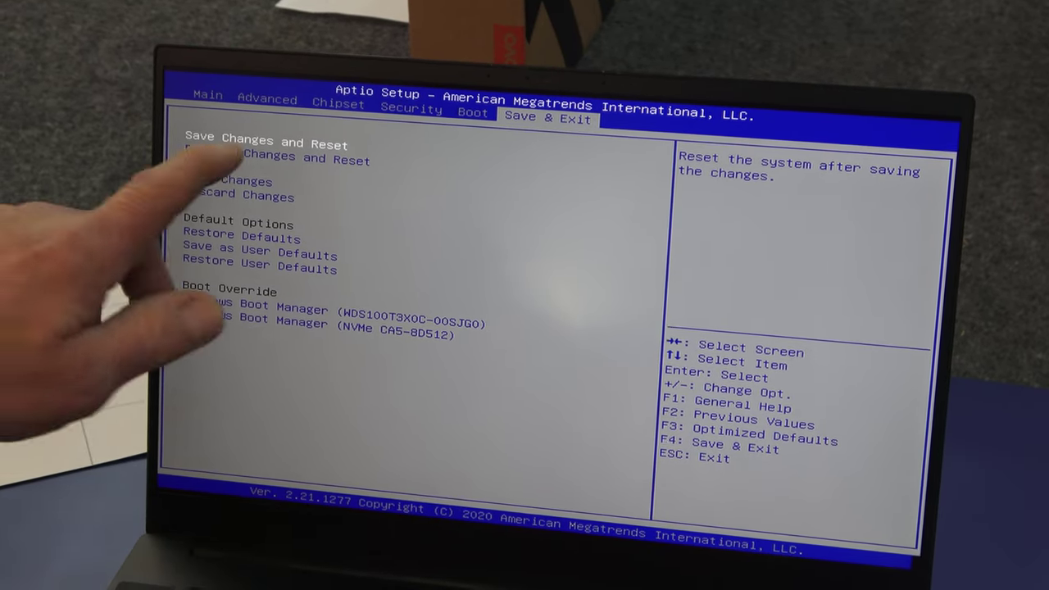
Save Changes and Reset, confirming Yes so the laptop reboots into Windows
key("enter")
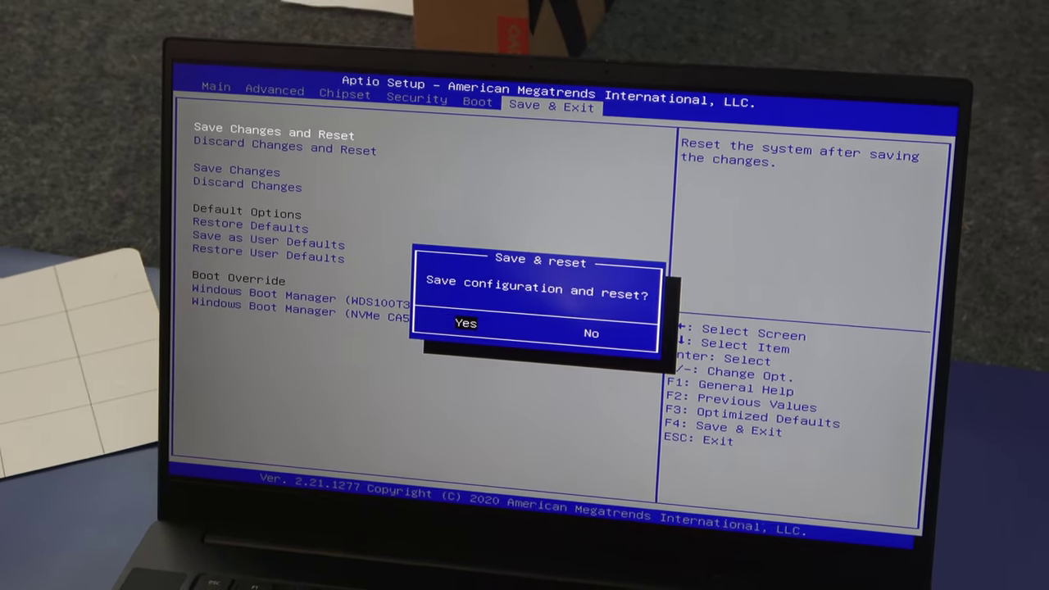
left_click(465, 321)
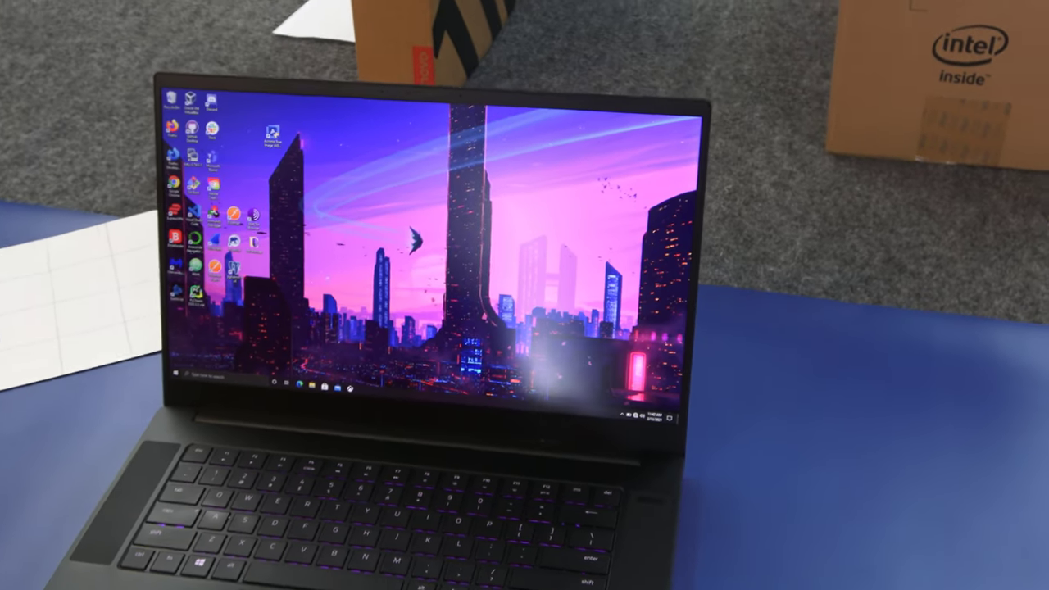
Show This PC's drives maximized and choose Format for the old second drive
left_click(314, 404)
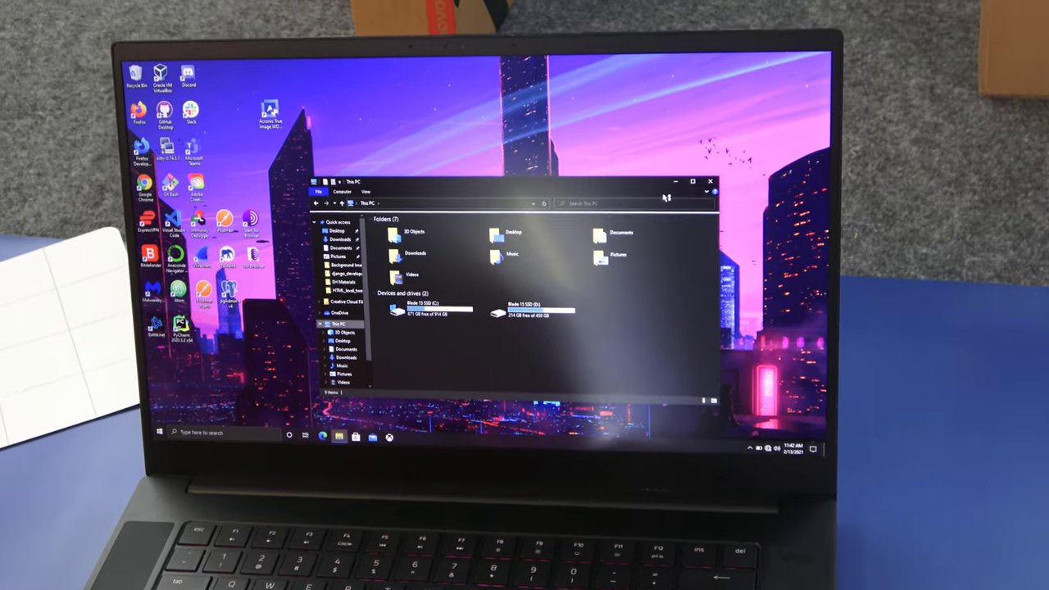
left_click(692, 181)
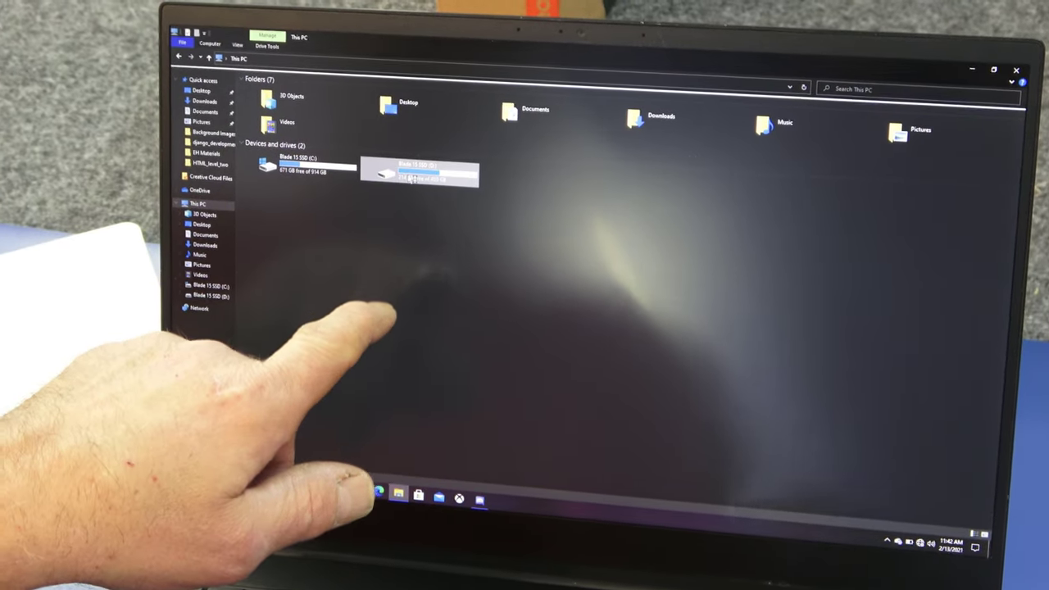
right_click(418, 172)
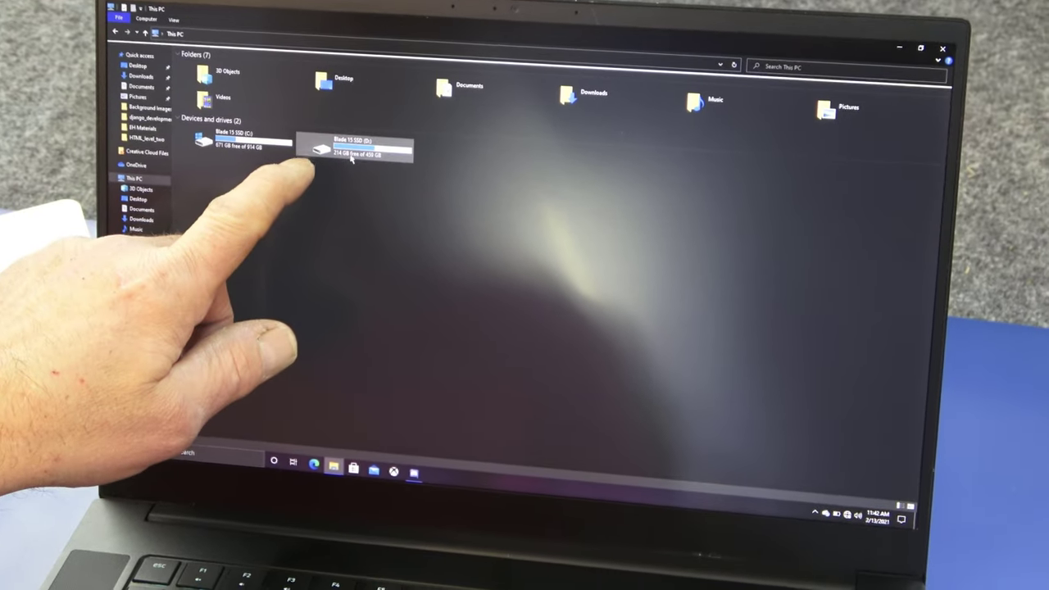
double_click(354, 148)
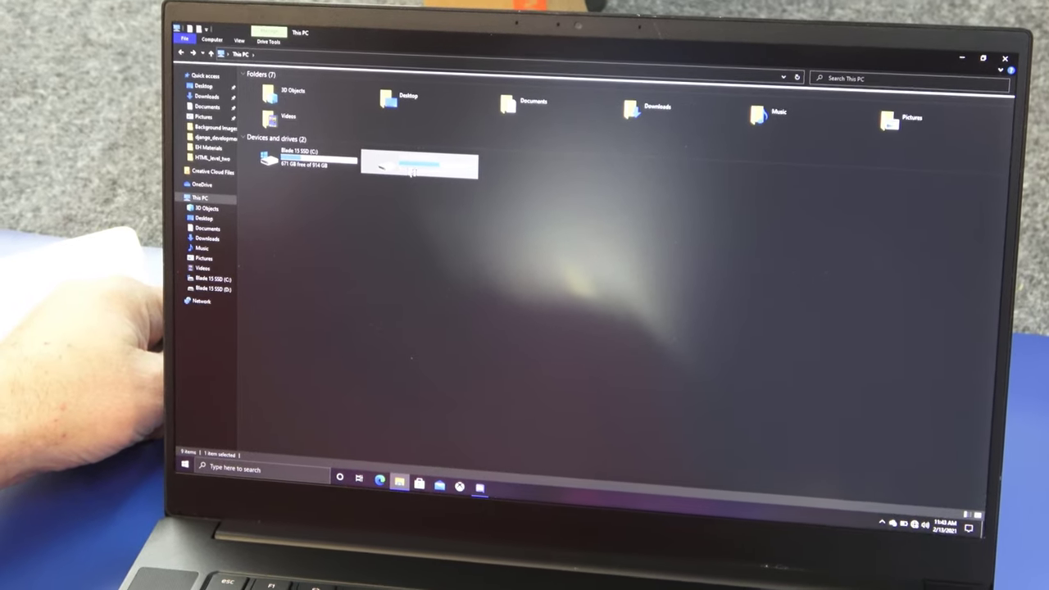
right_click(401, 160)
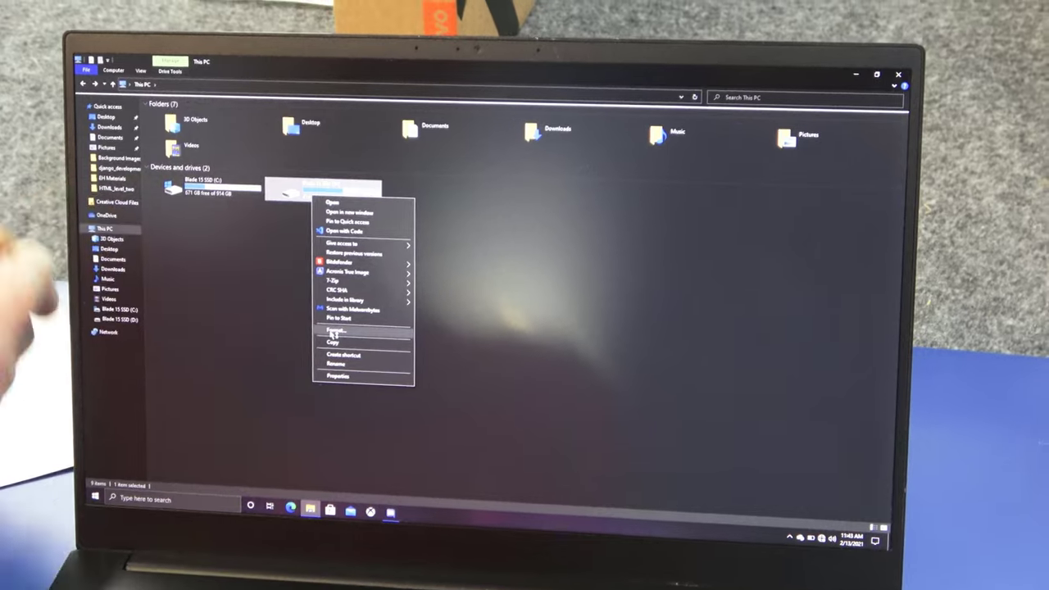
left_click(336, 329)
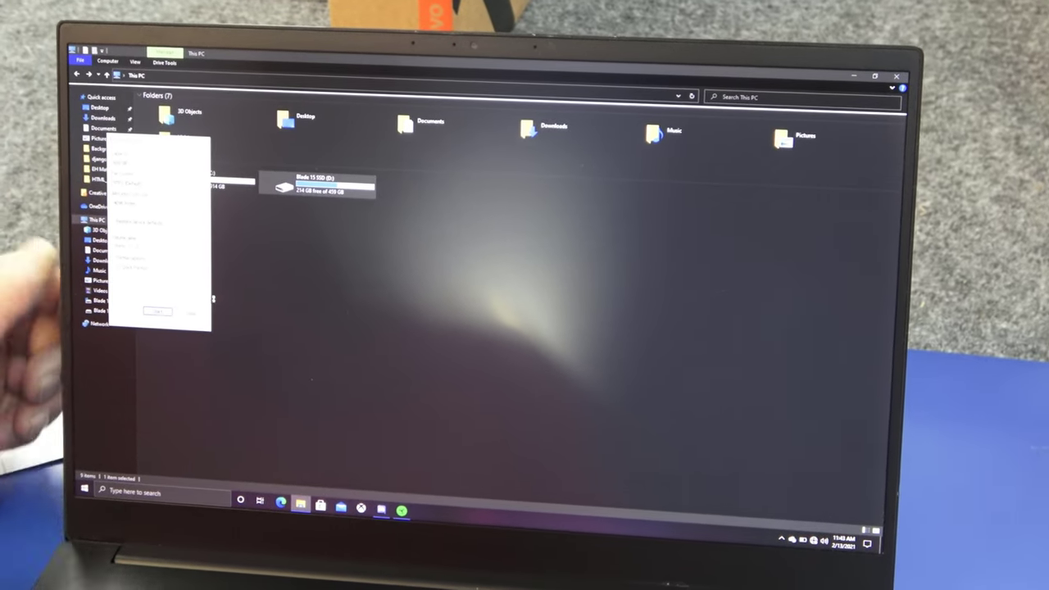